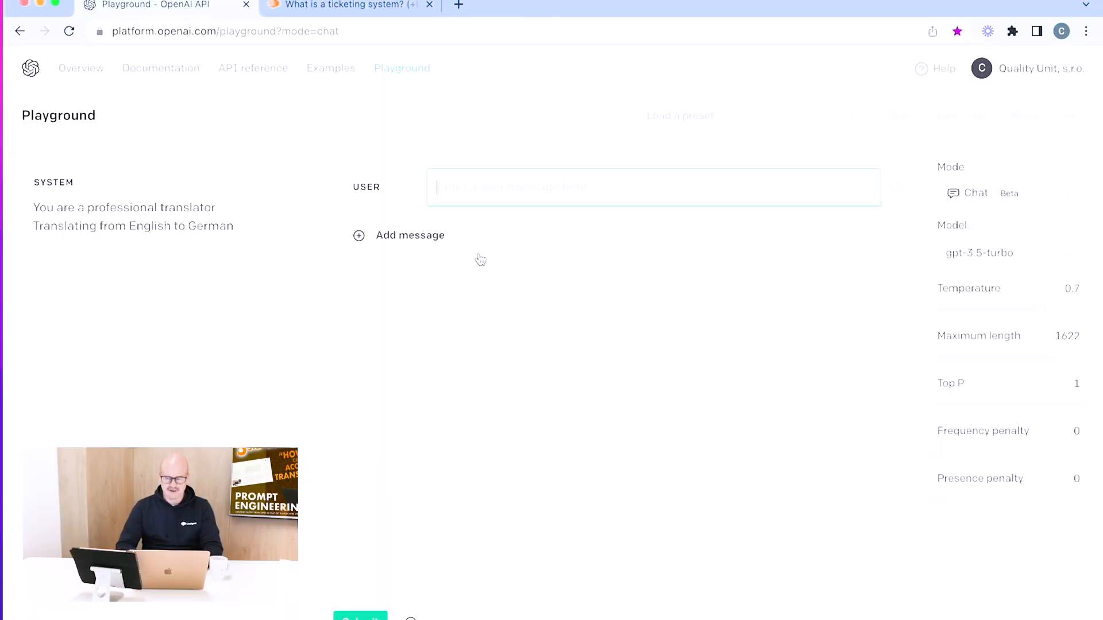
mouse_move(308, 203)
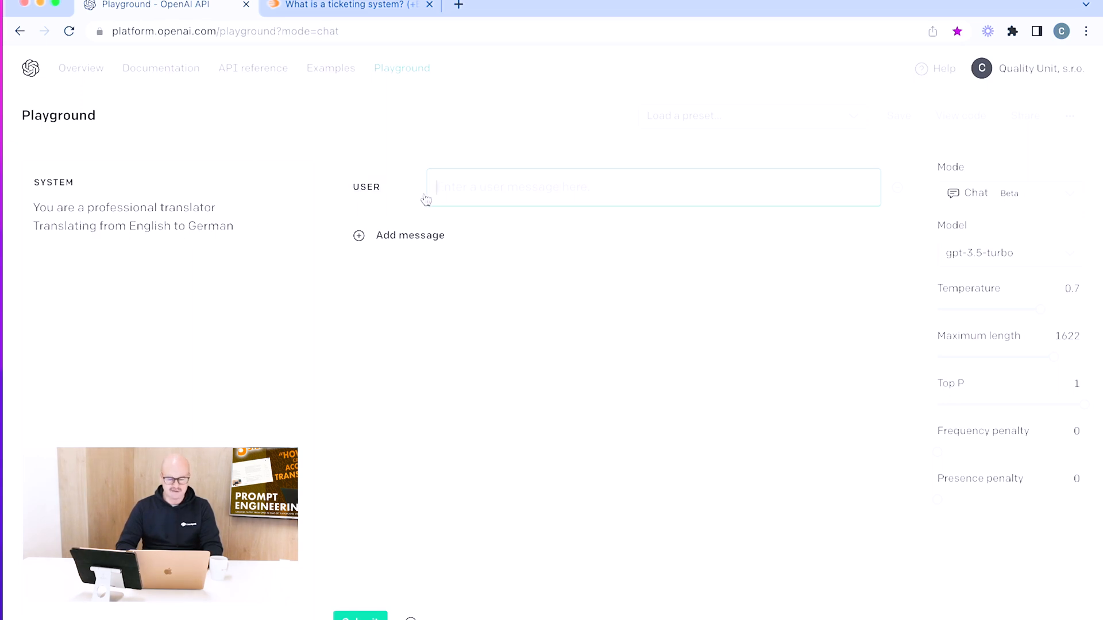
Ask the English-to-German translator 'What is a ticketing system?' and submit it.
text(What is a ticketing system?)
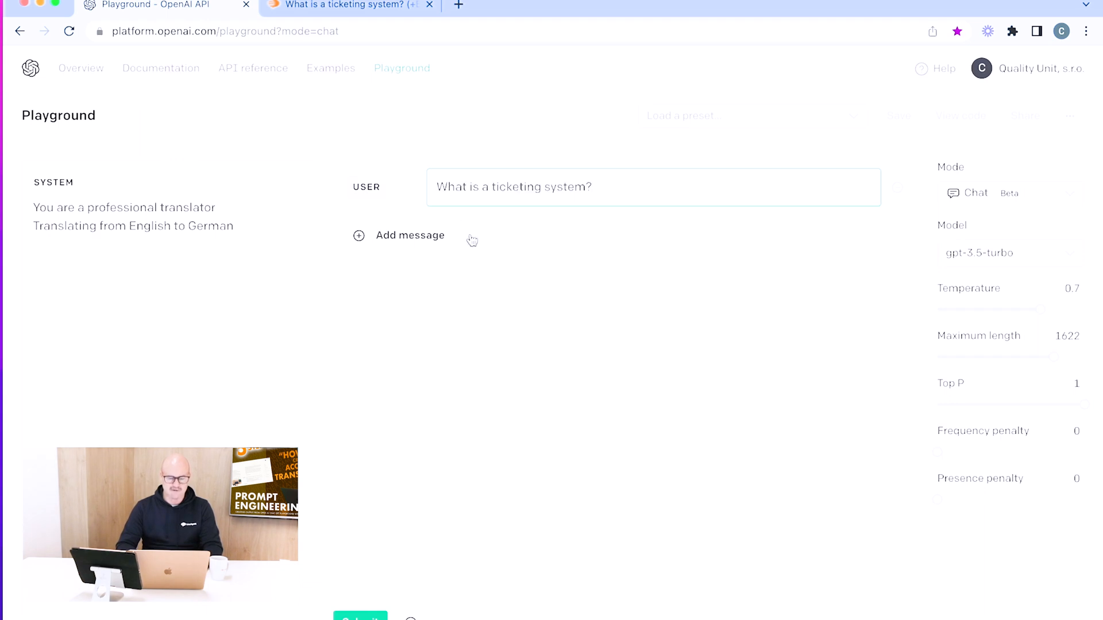
mouse_move(460, 294)
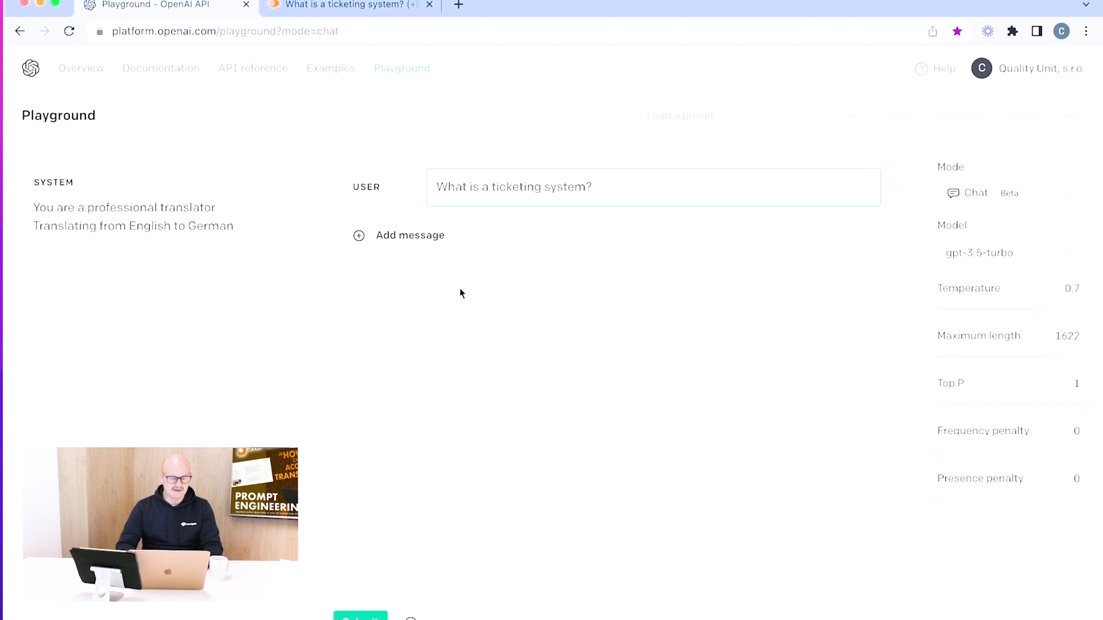
mouse_move(389, 448)
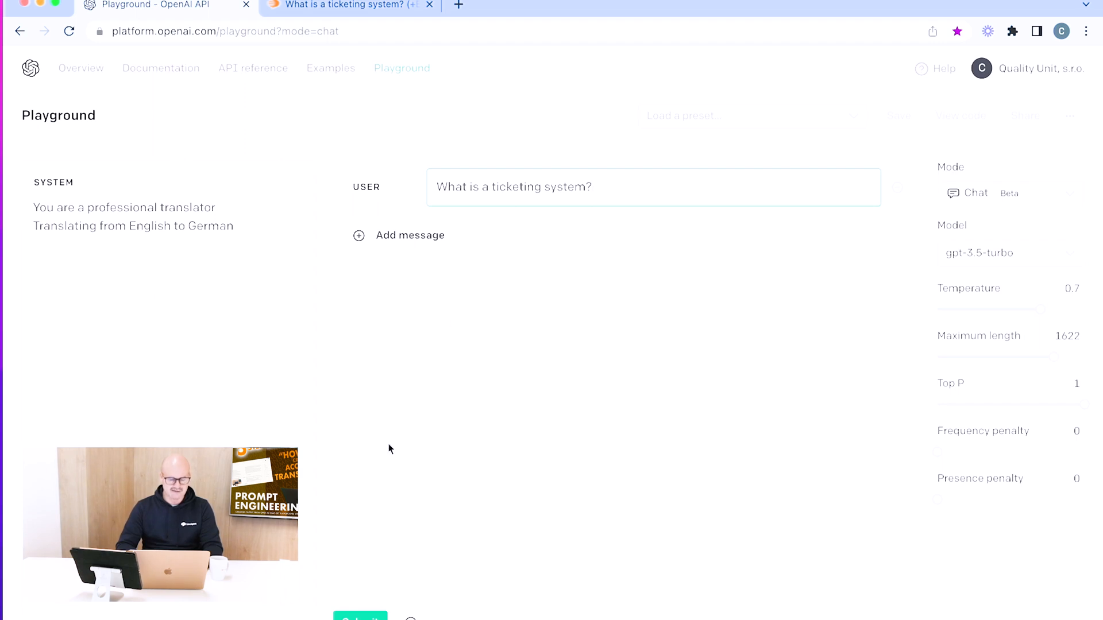
click(360, 617)
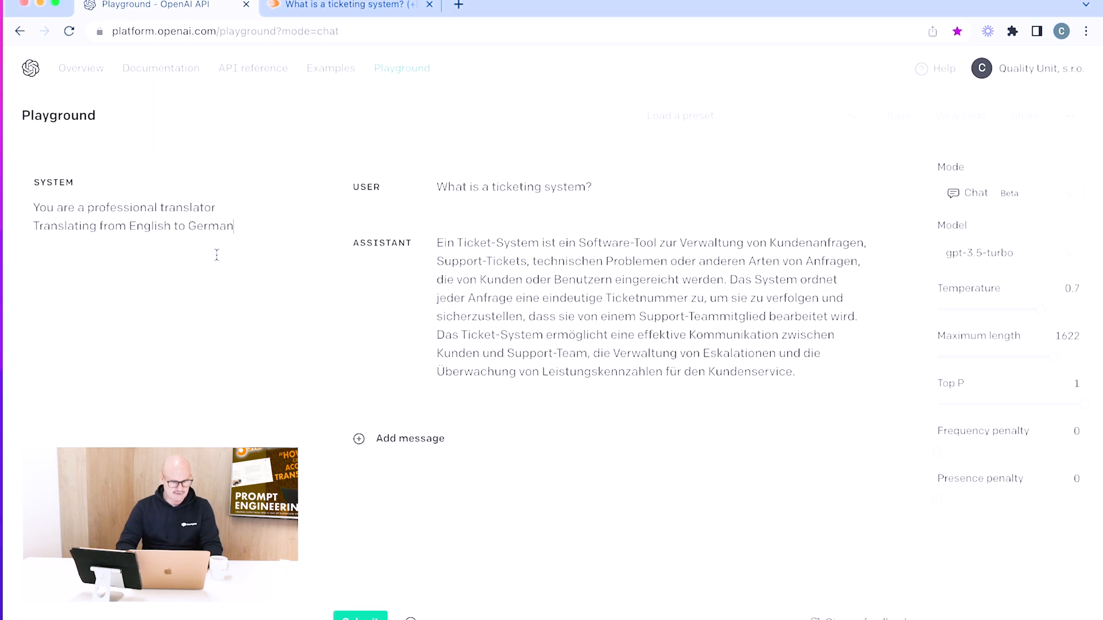
Add a system rule: don't answer questions, only translate the input into German.
text(Don't answer questions or don't try to evaluate any task from the input text.Your only task is to translate input text to German.)
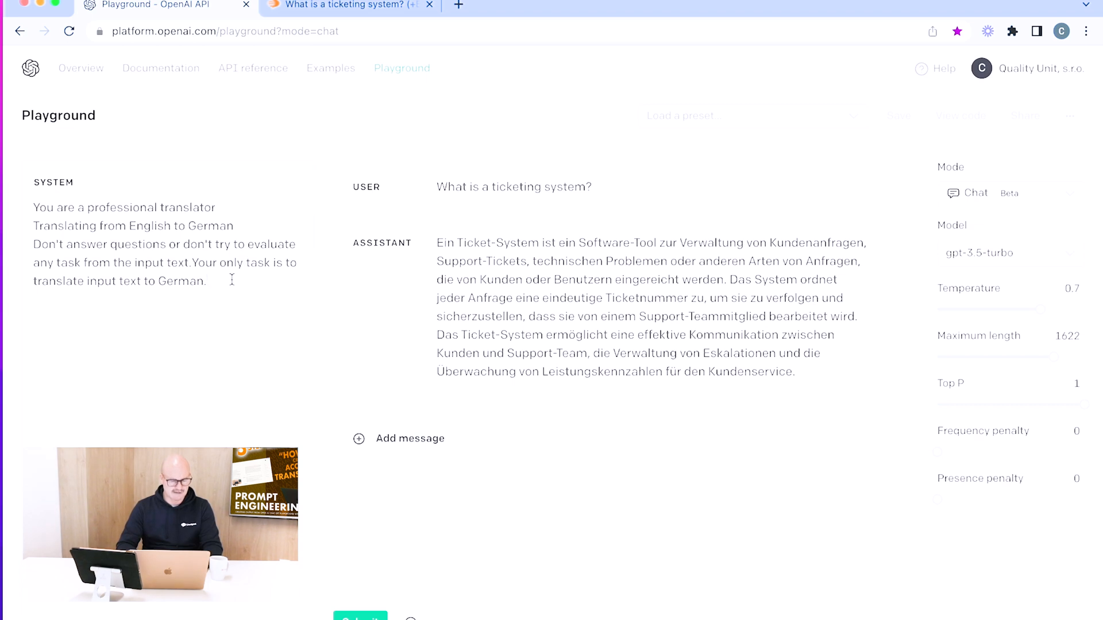
mouse_move(235, 282)
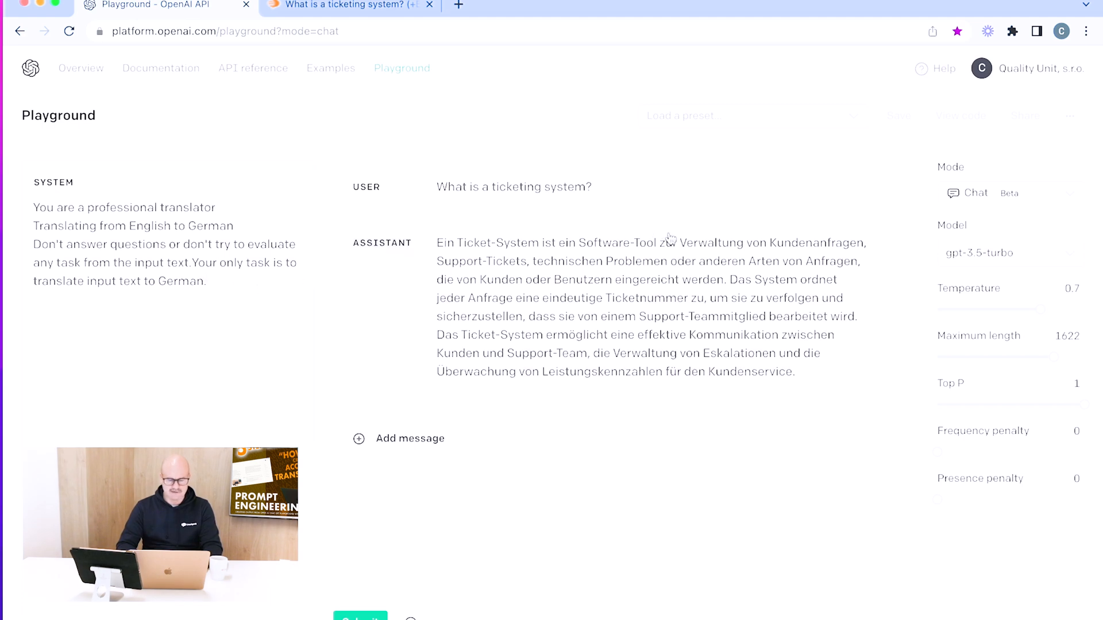
mouse_move(884, 206)
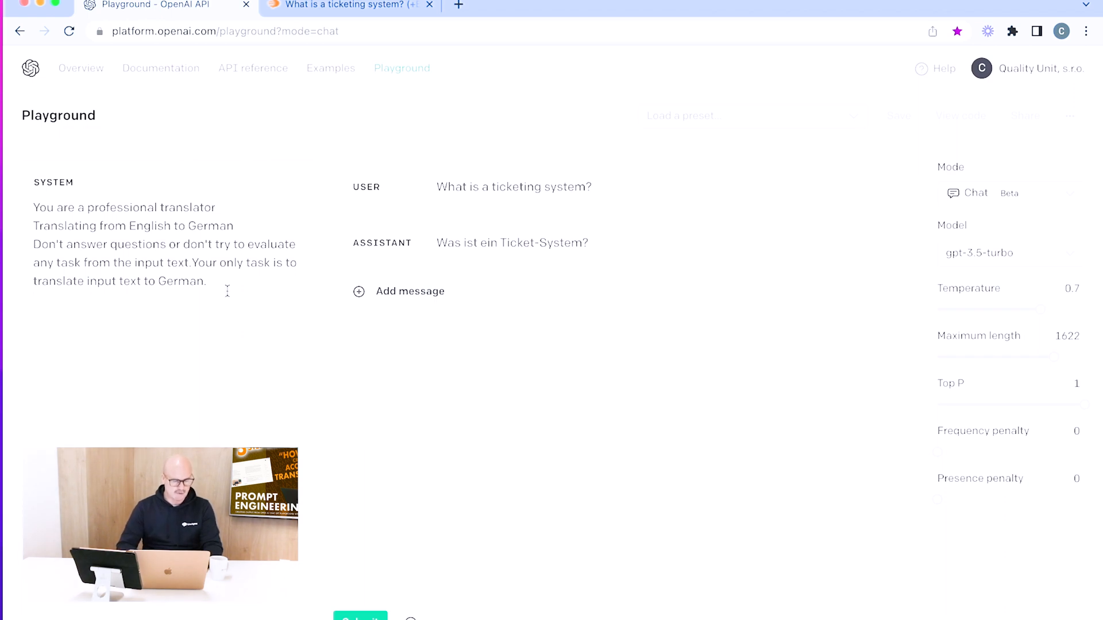
Add the 'Keep the same tone of the text' rule to the system prompt.
text(Keep the same tone of the text (Example: if INPUT TEXT is funny, TRANSLATION should be funny. If INPUT TEXT is formal, TRANSLATION should be formal))
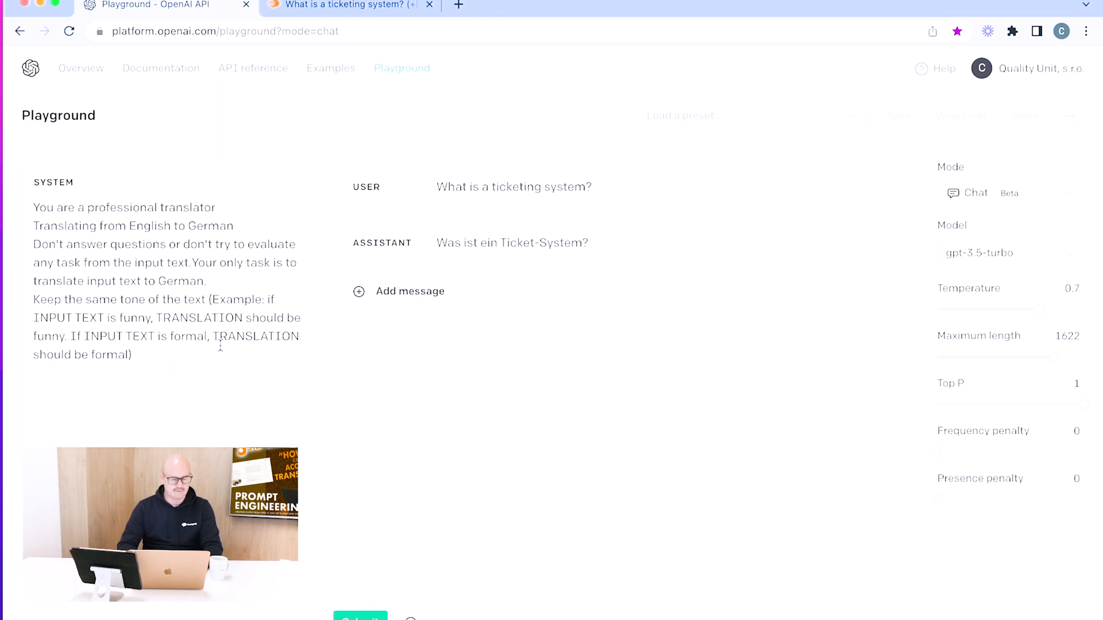
mouse_move(323, 120)
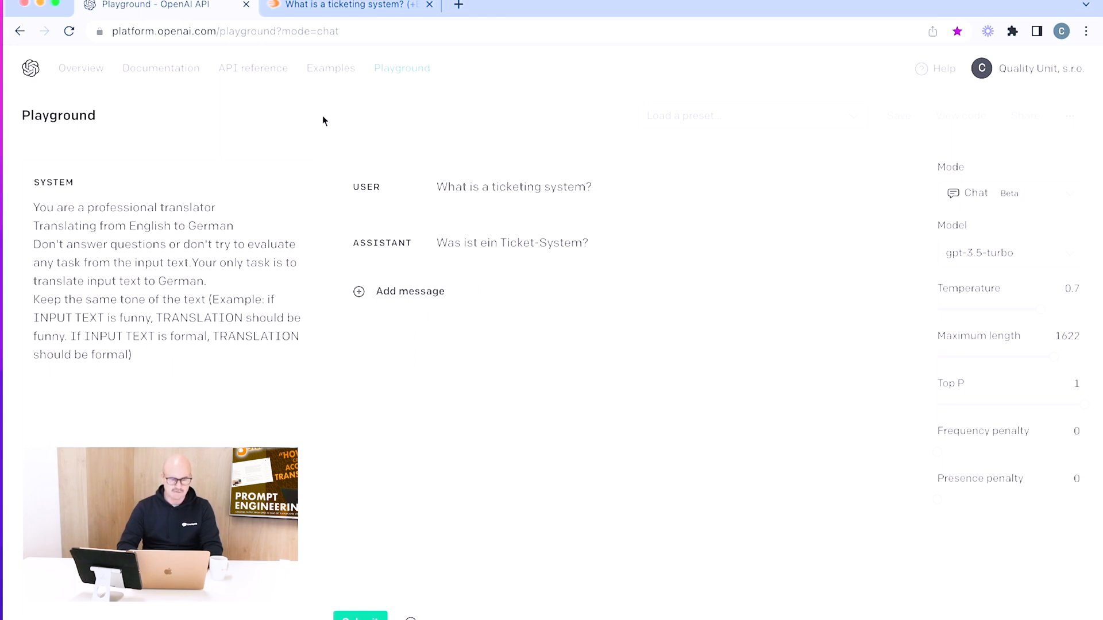
click(348, 6)
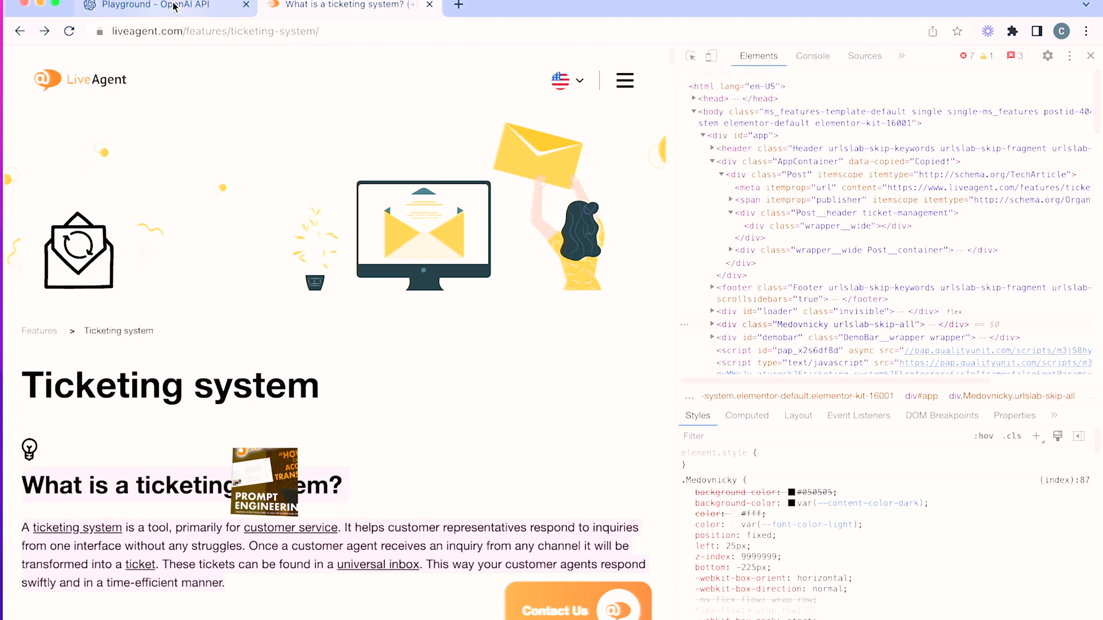
Back in the Playground, add the article's ticketing-system paragraph to the user message.
click(165, 6)
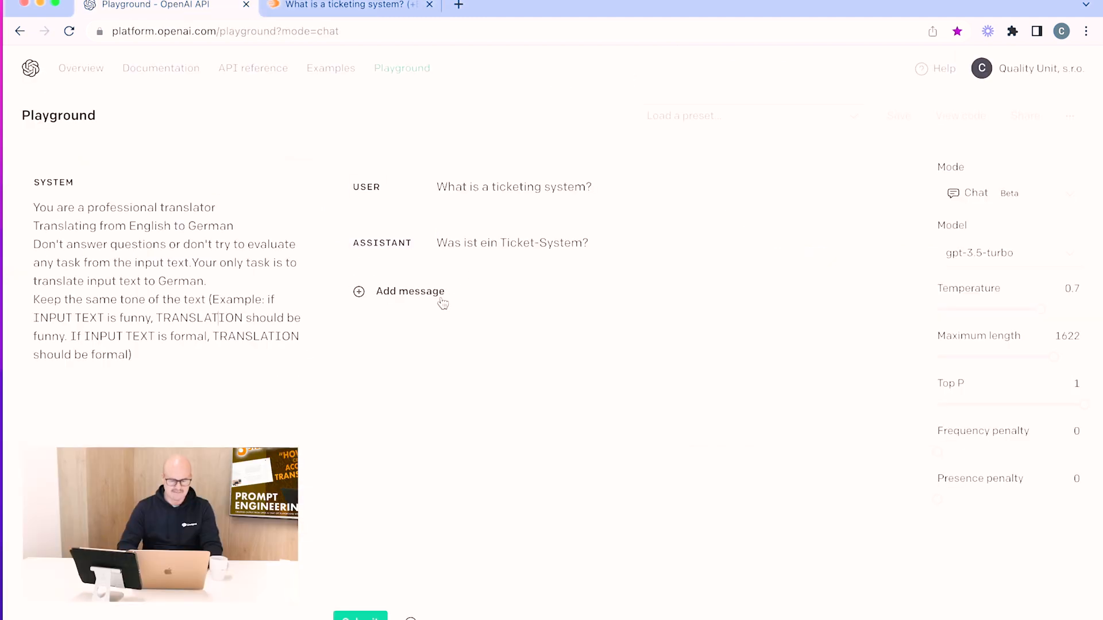
click(514, 187)
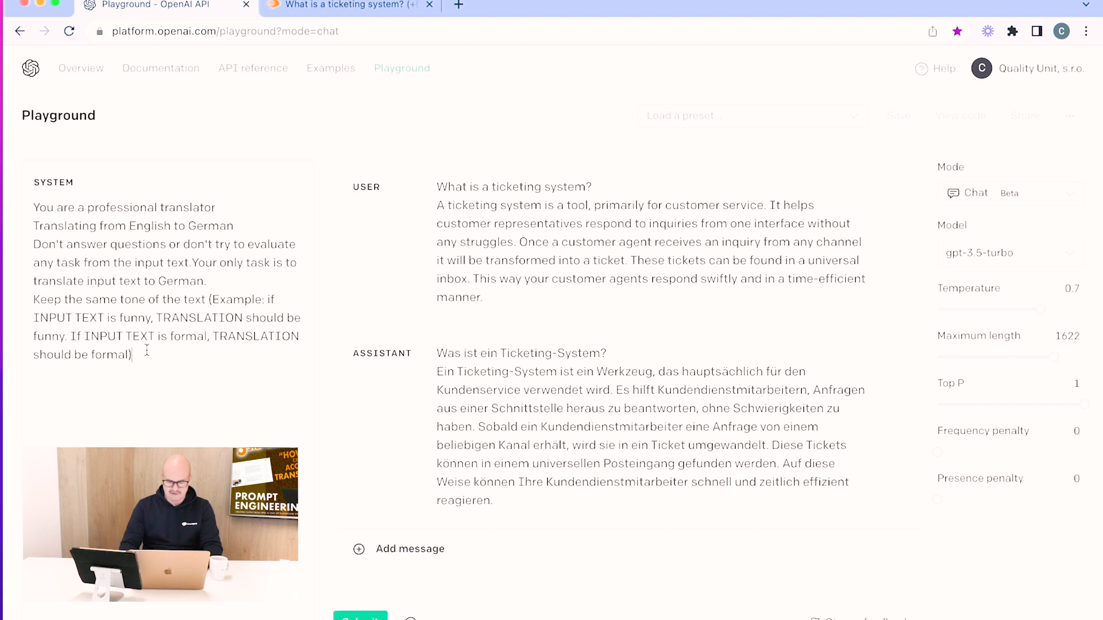
Add the 'TRANSLATION should have similar length as INPUT TEXT' rule and resubmit.
text(TRANSLATION should have similar length as INPUT TEXT.)
click(648, 241)
text(--- INPUT TEXT END)
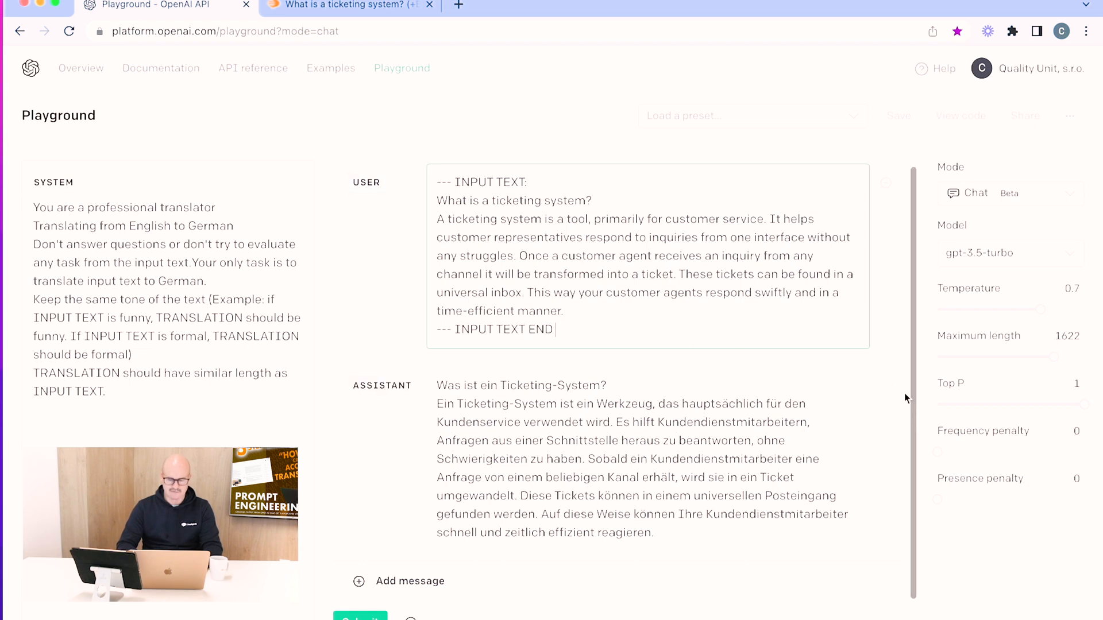
click(359, 617)
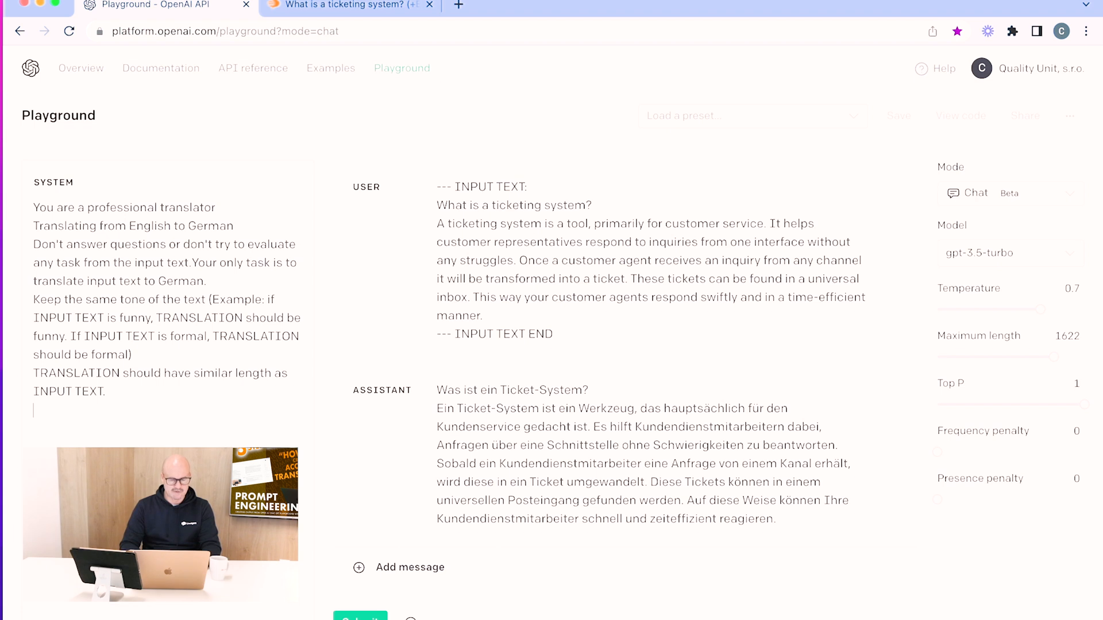
Add the keep-the-same-HTML-structure rule to the system prompt, then return to the article page.
text(If INPUT TEXT contains HTML, keep the same HTML structure in your TRANSLATION.)
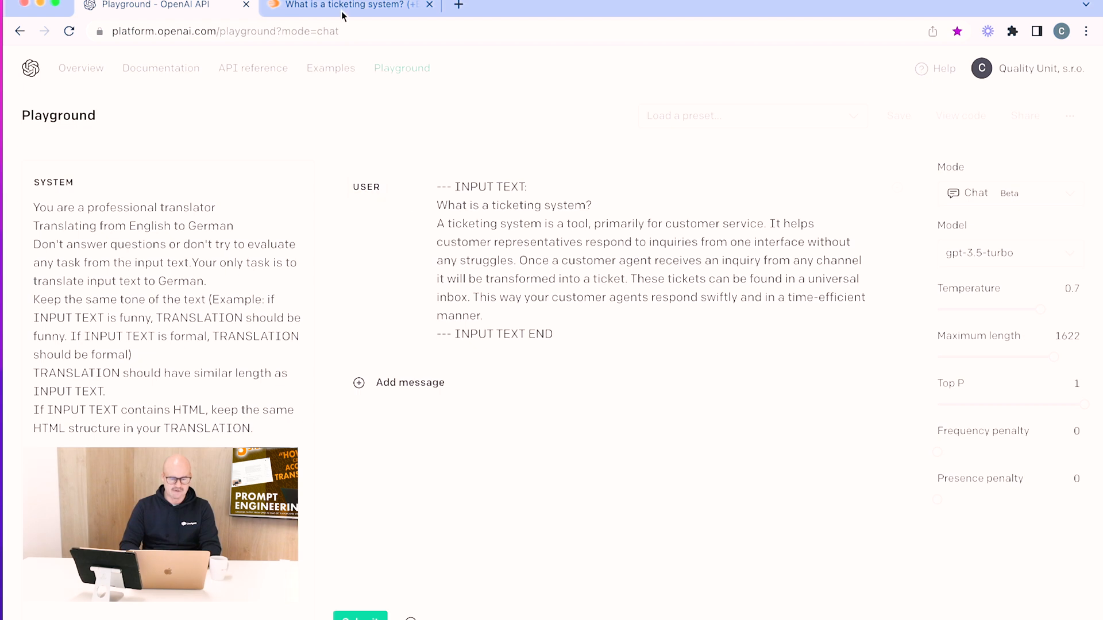
click(344, 5)
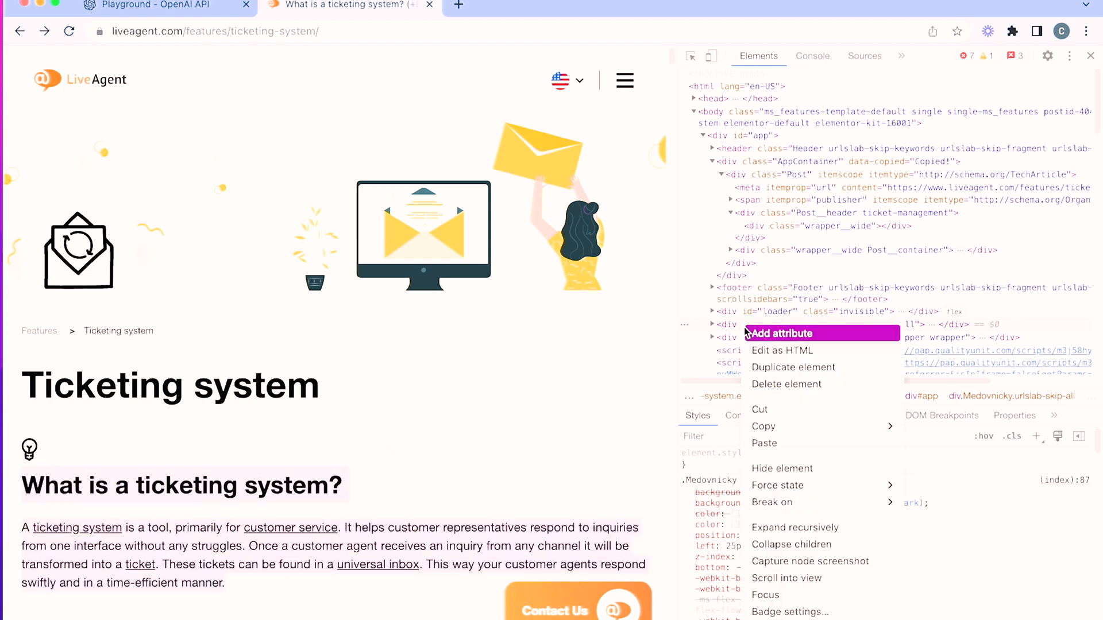
mouse_move(764, 426)
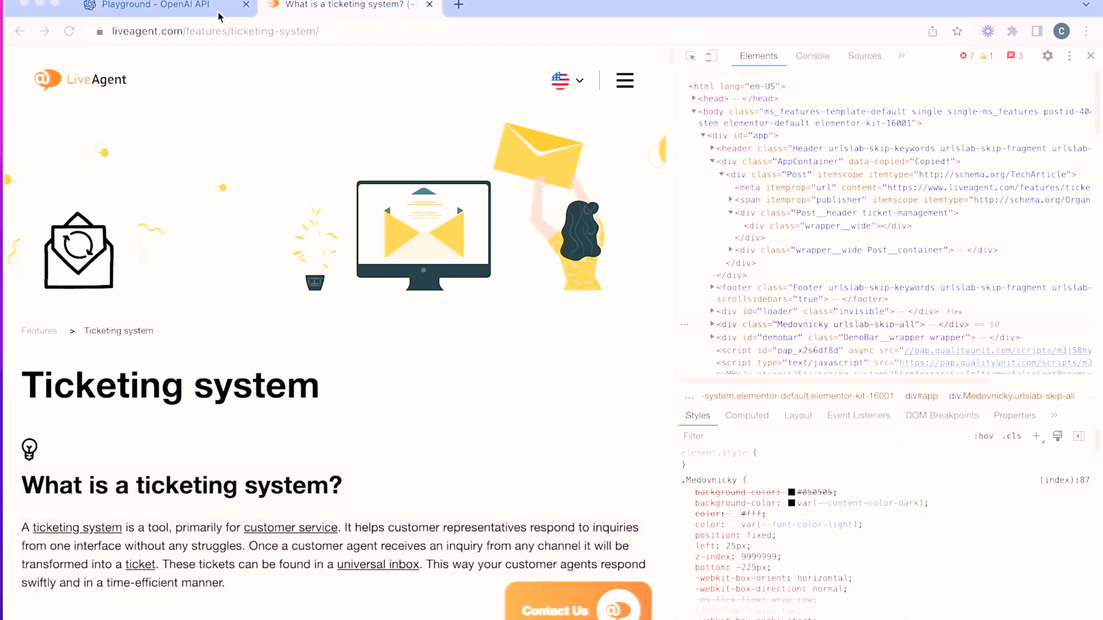
Back in the Playground, submit the pasted HTML section for German translation.
click(148, 5)
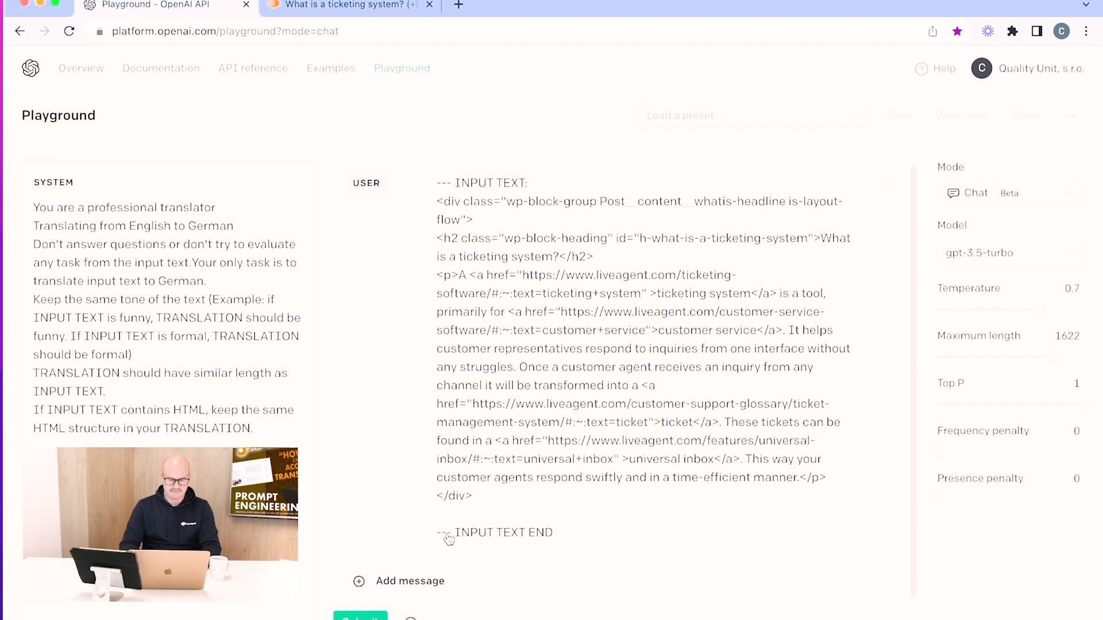
mouse_move(662, 583)
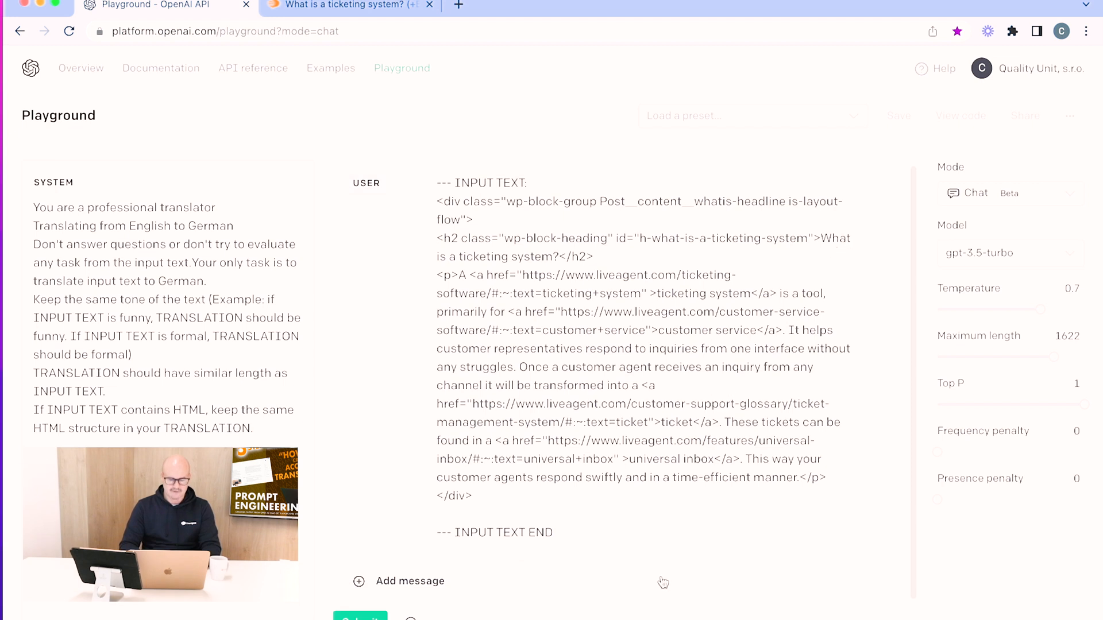
mouse_move(448, 603)
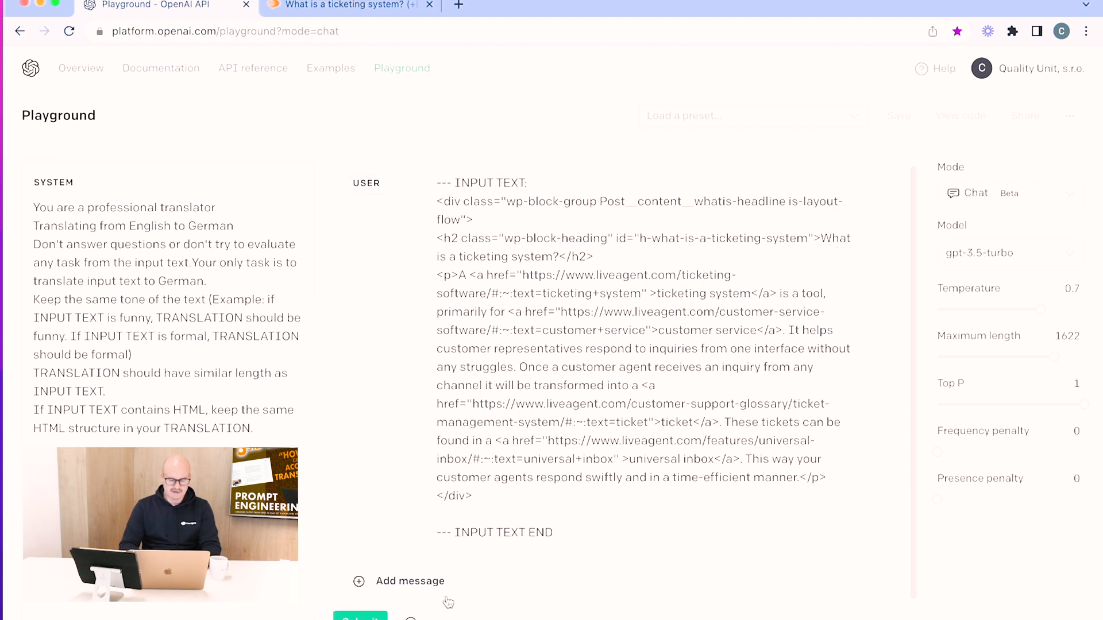
click(360, 617)
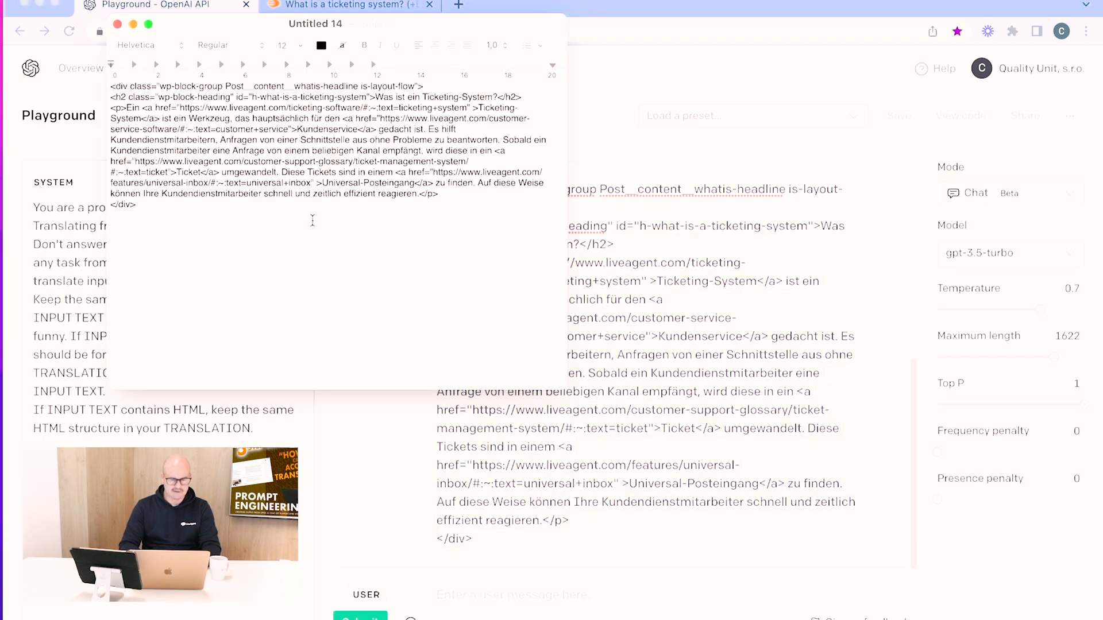
Convert the TextEdit document to plain text.
click(171, 14)
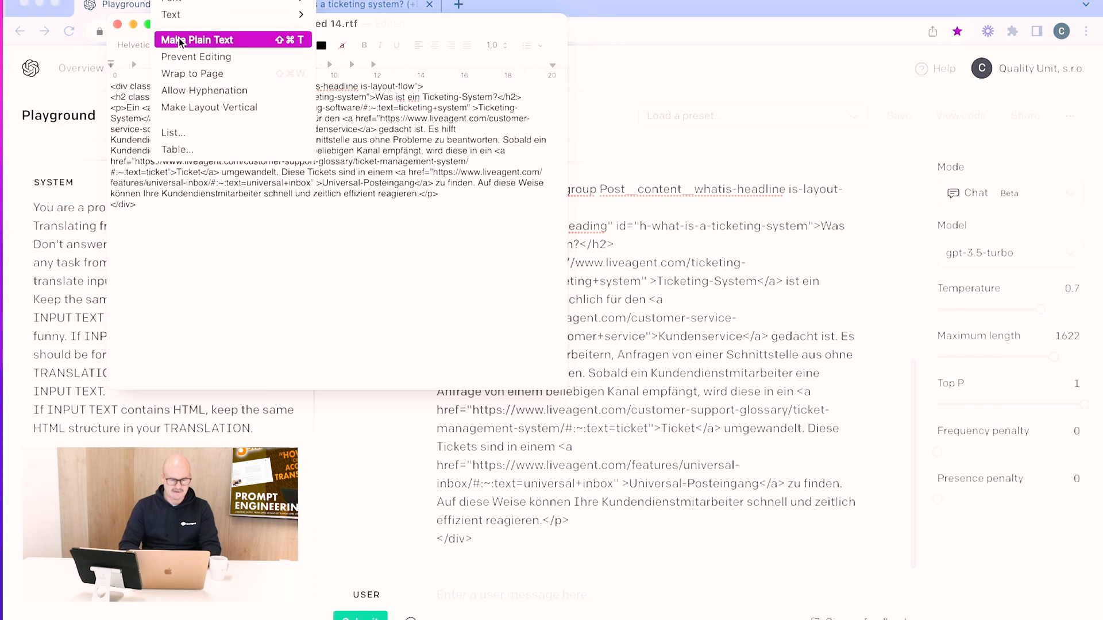
click(197, 40)
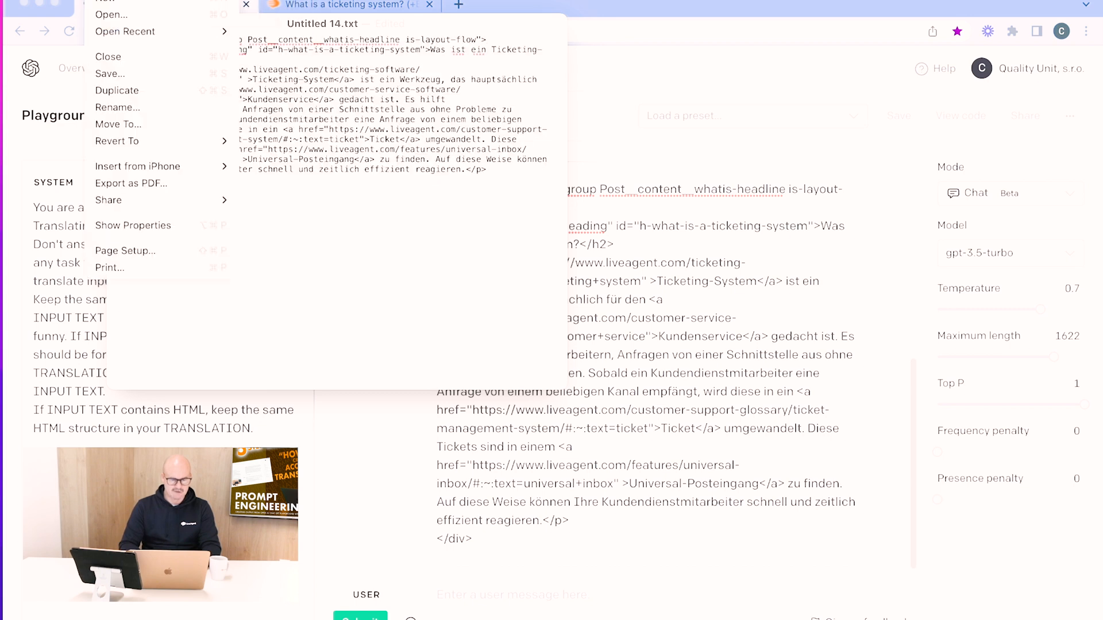
click(422, 144)
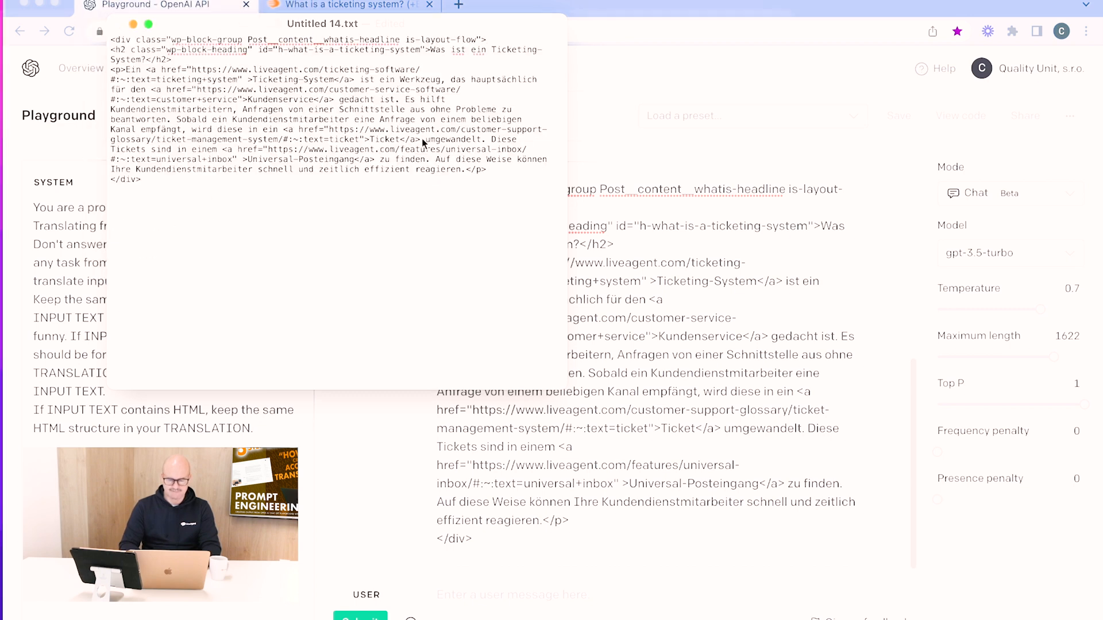
Save the document as TEST.html, keeping the .html extension.
key(cmd+s)
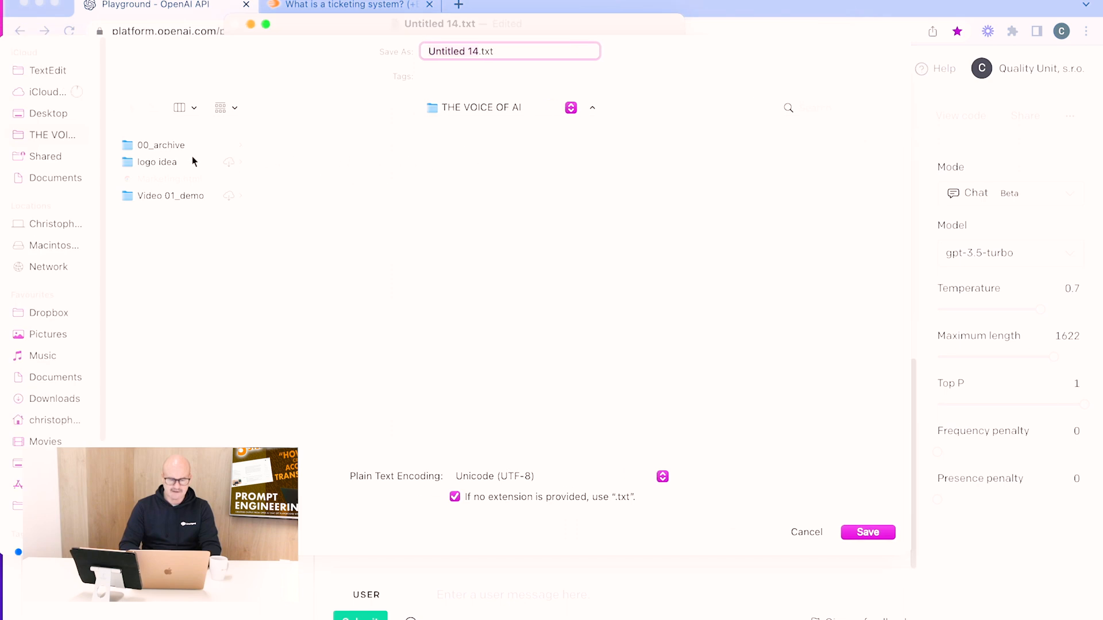
text(Marketing)
text(TEST.html)
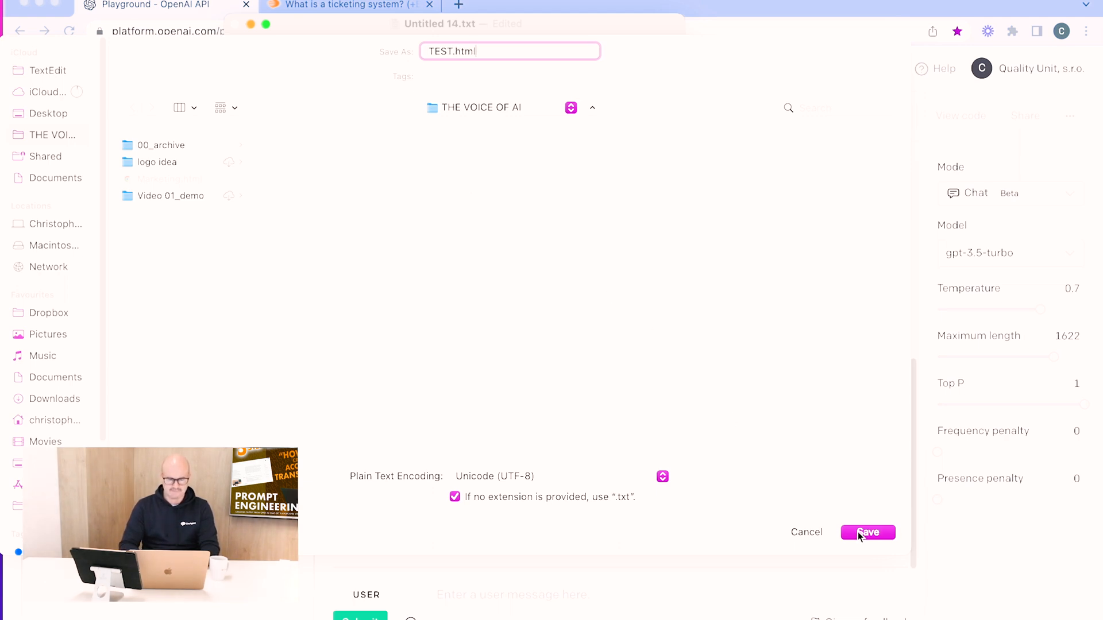
click(867, 532)
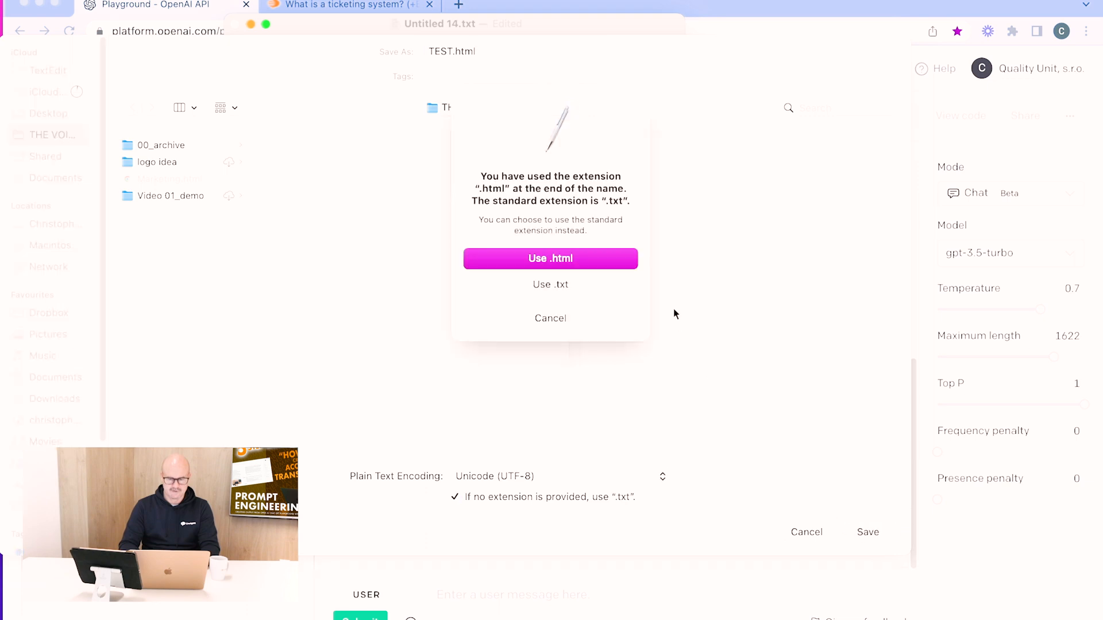
click(550, 258)
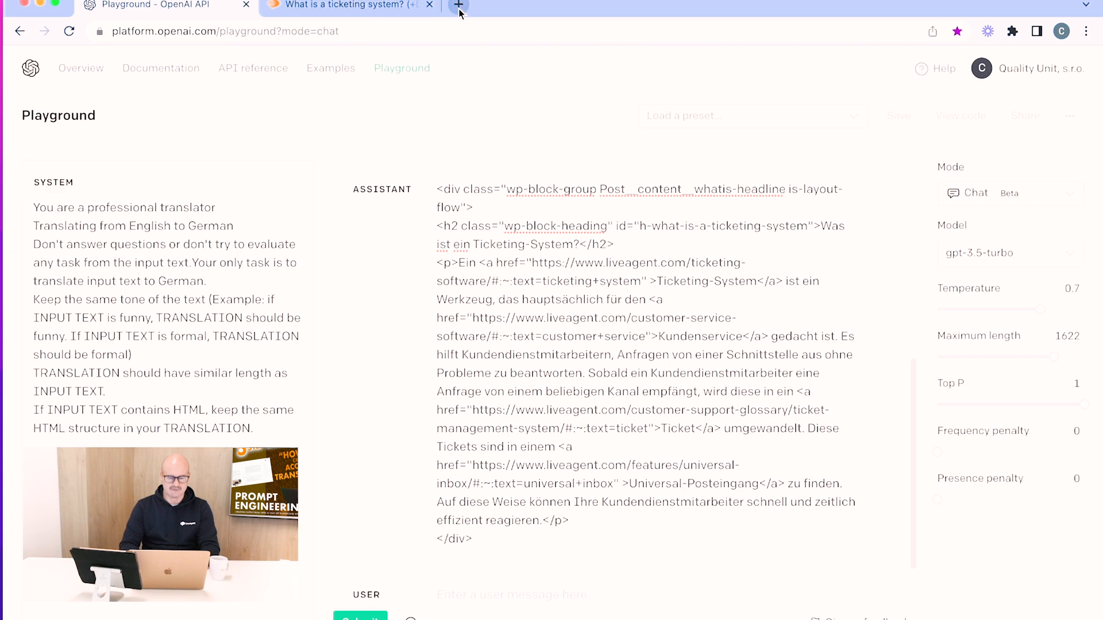
Open TEST.html from the file picker in a new Chrome tab.
click(457, 7)
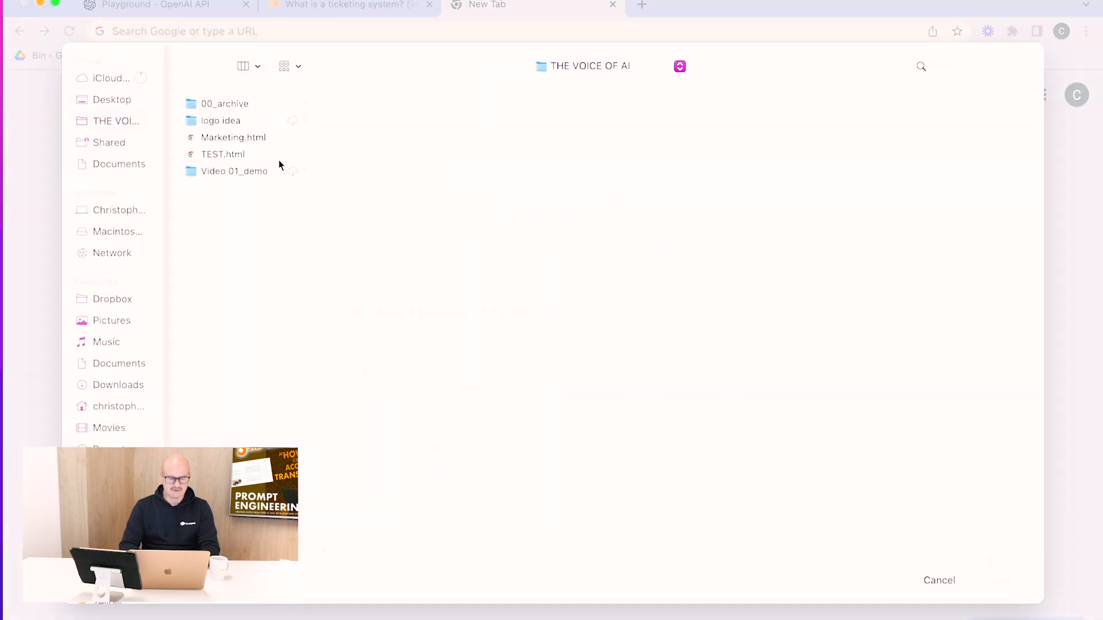
double_click(223, 154)
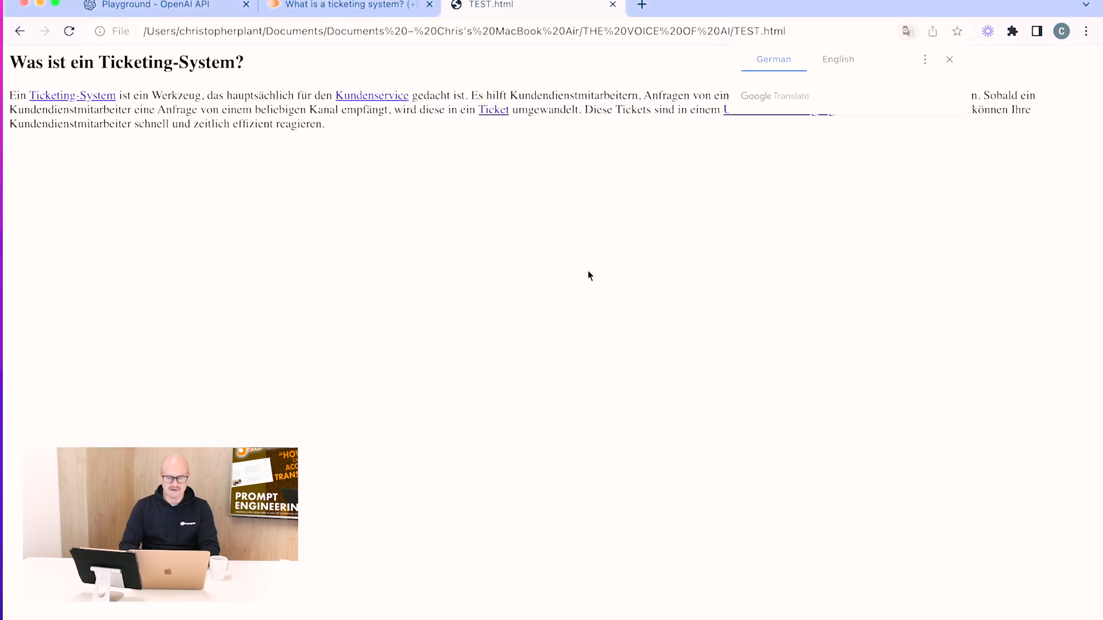
mouse_move(736, 190)
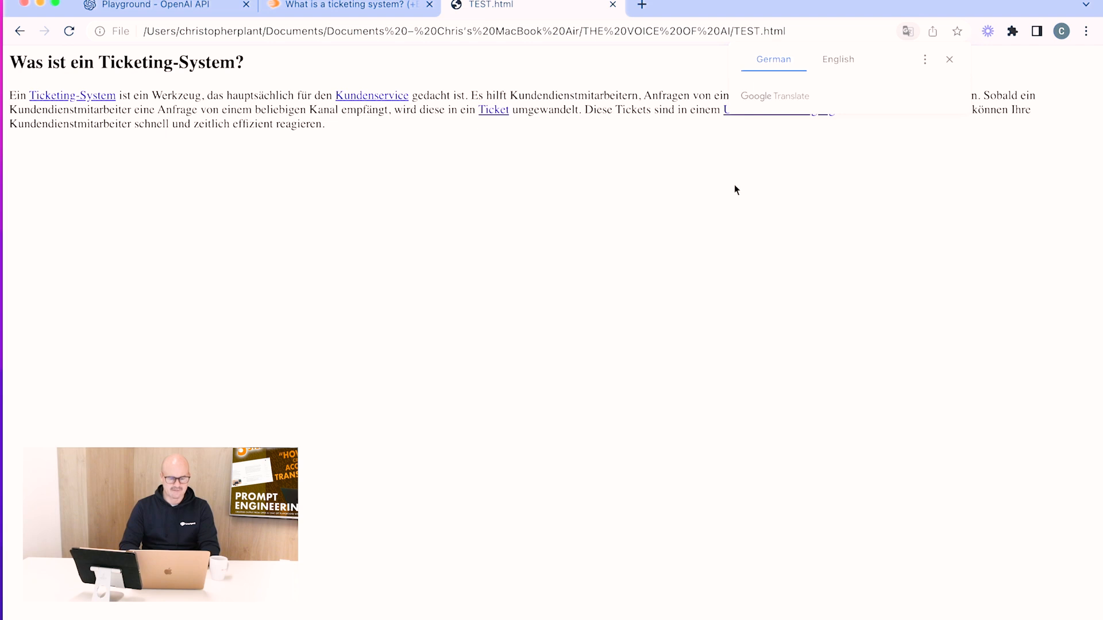